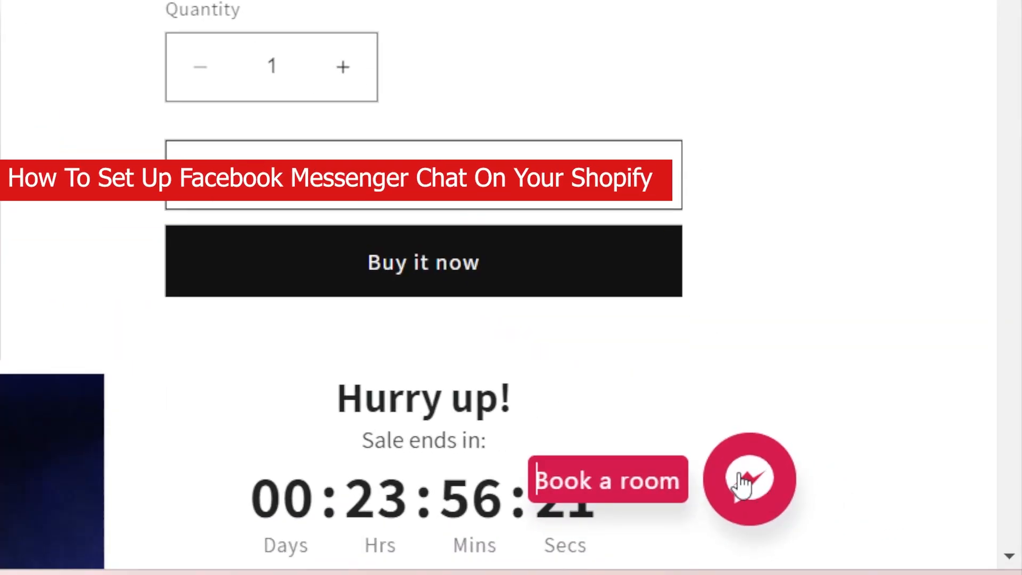
# Try the storefront chat bubble, then go to Settings > Apps and sales channels in the admin
pyautogui.click(749, 480)
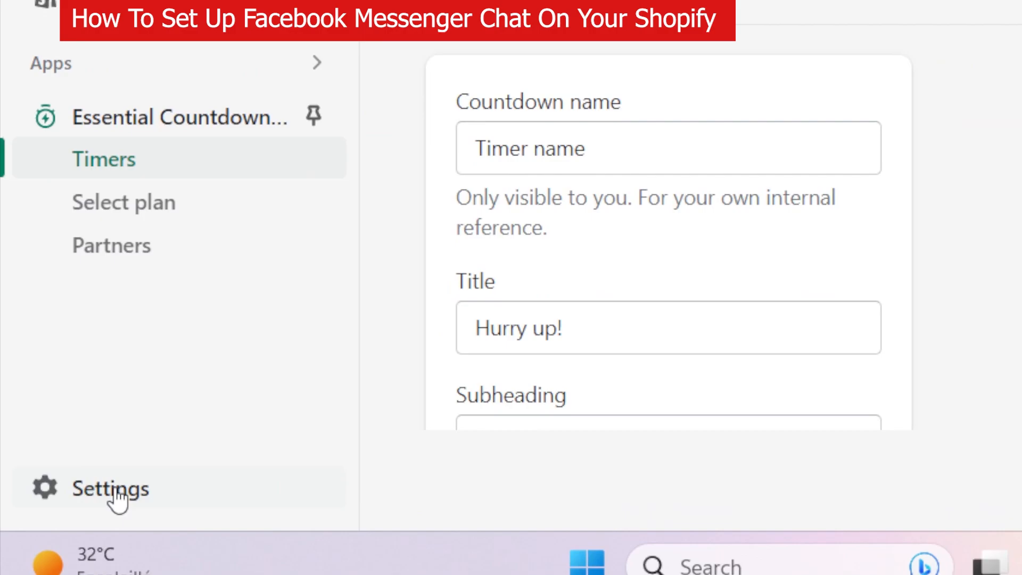
pyautogui.click(110, 489)
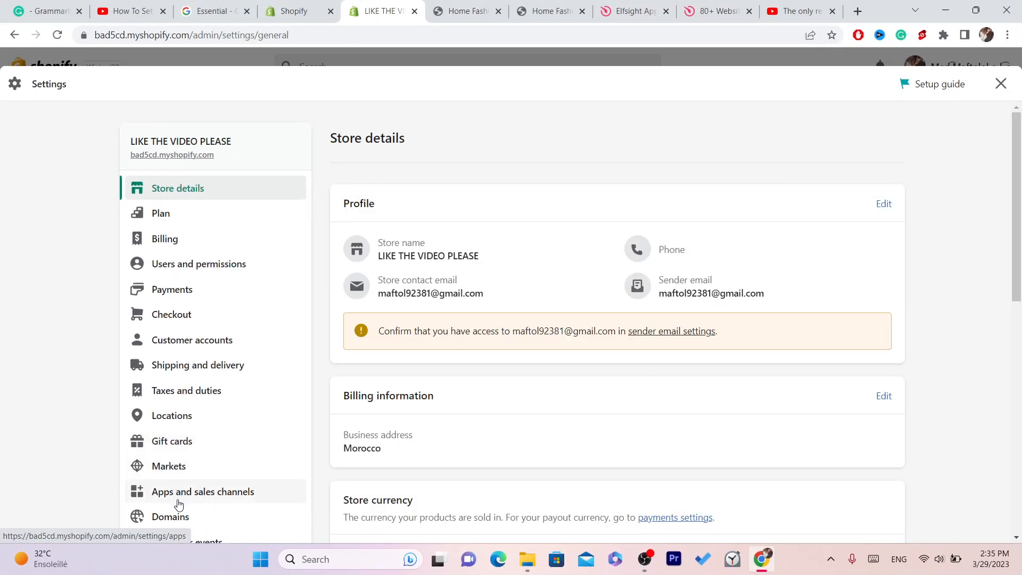
pyautogui.click(202, 492)
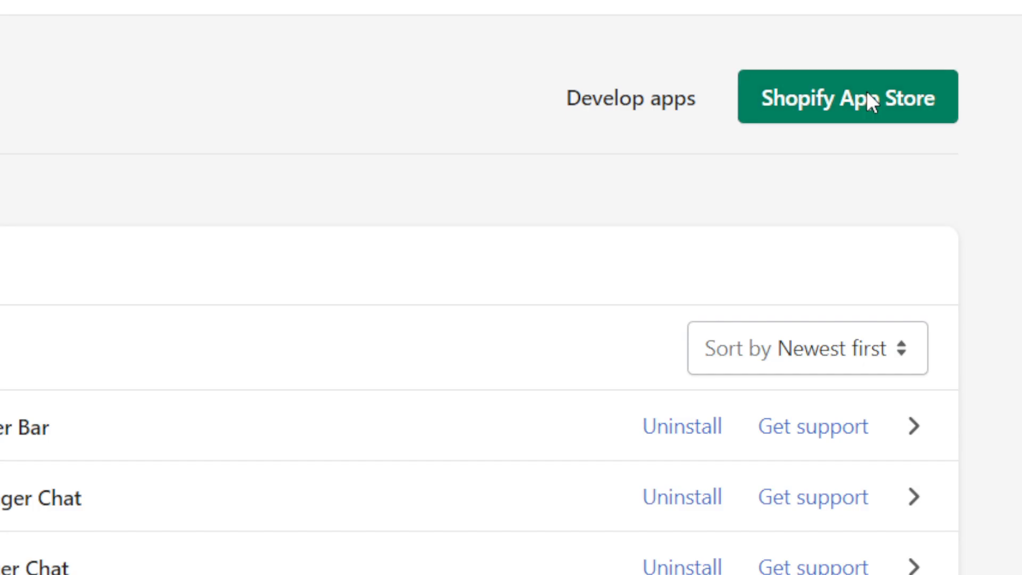
# Search the Shopify App Store for "facebook chat" using the recent search entry
pyautogui.click(846, 96)
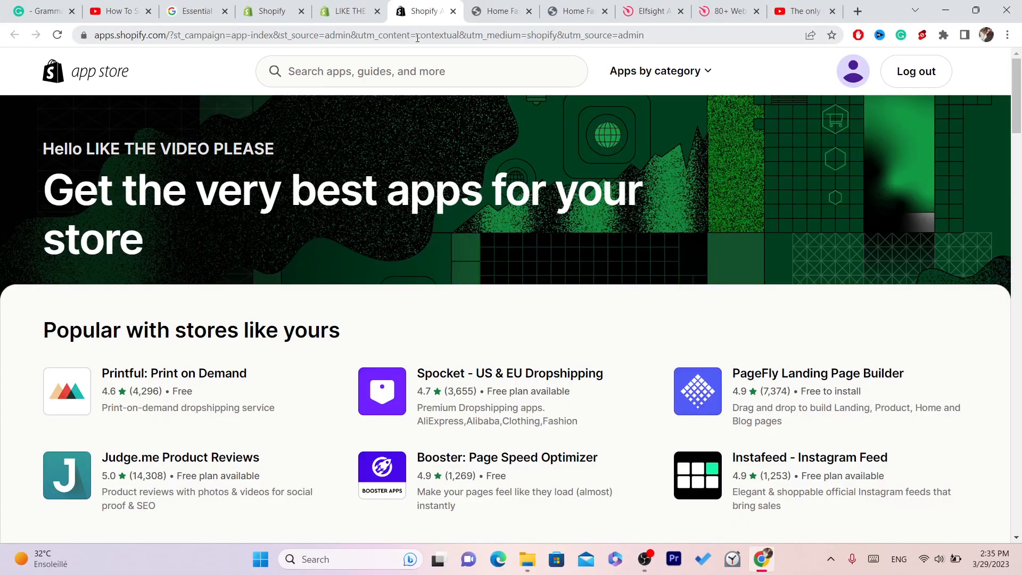
pyautogui.click(422, 71)
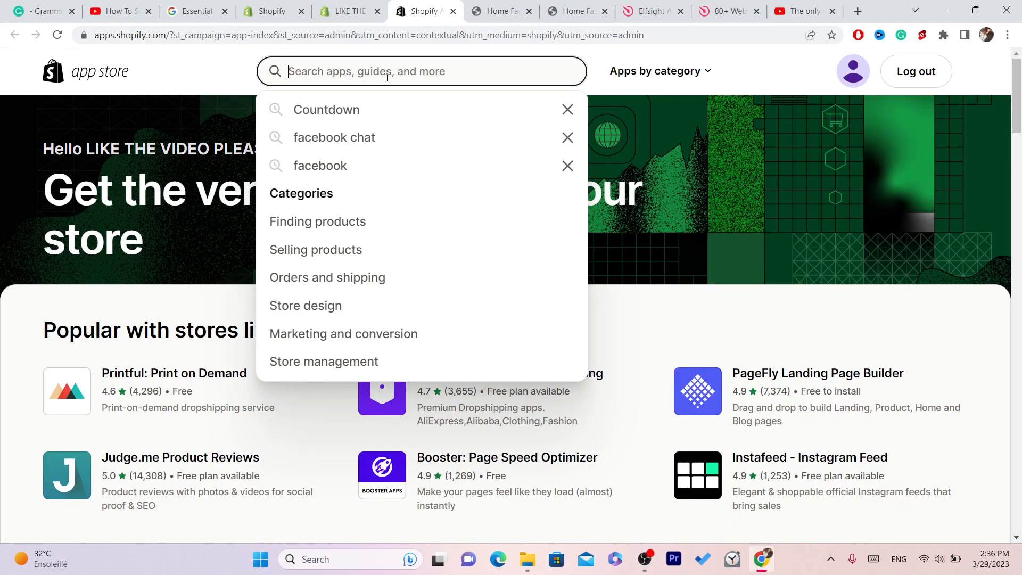
pyautogui.click(352, 149)
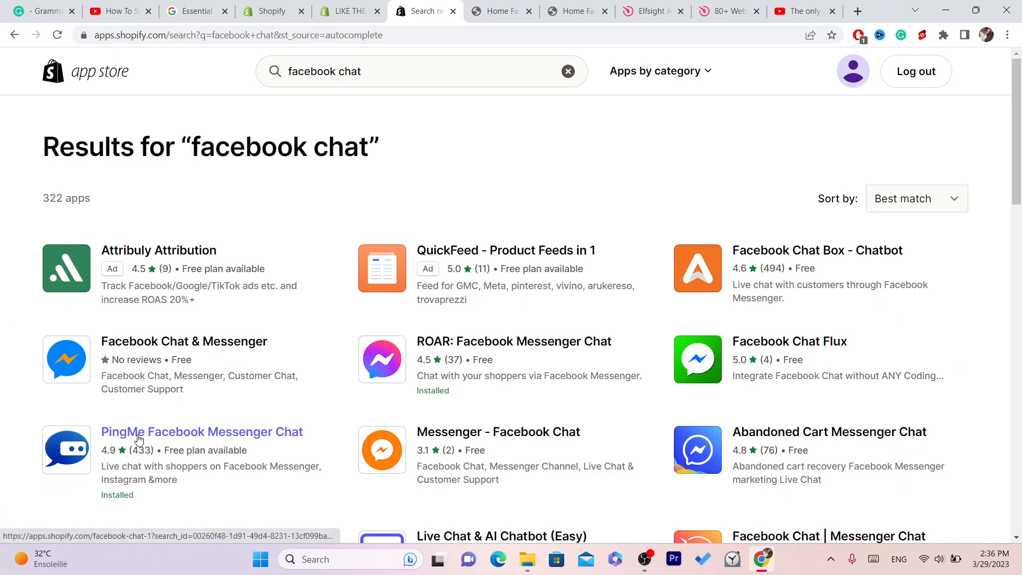
pyautogui.moveTo(124, 438)
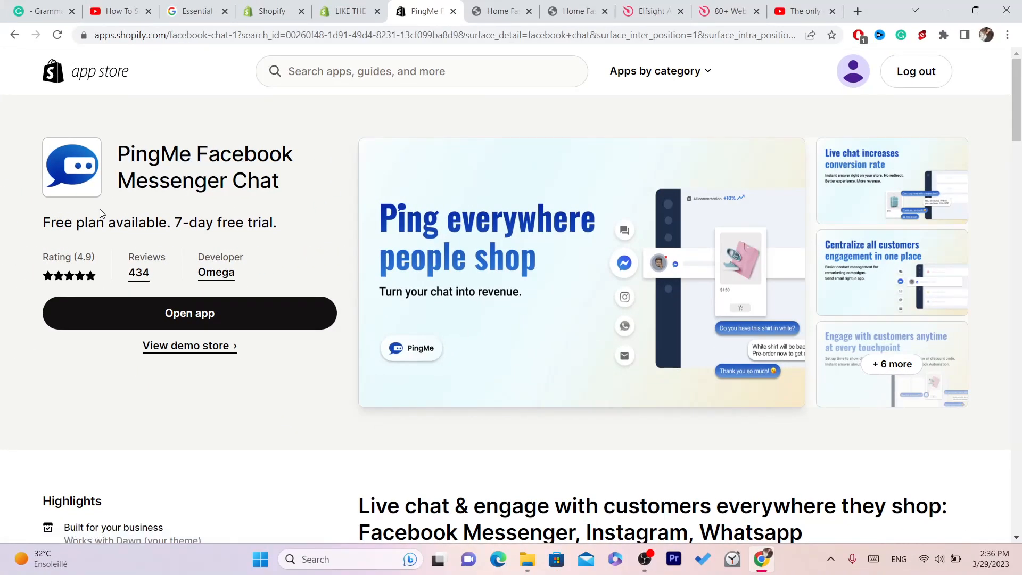
pyautogui.moveTo(308, 306)
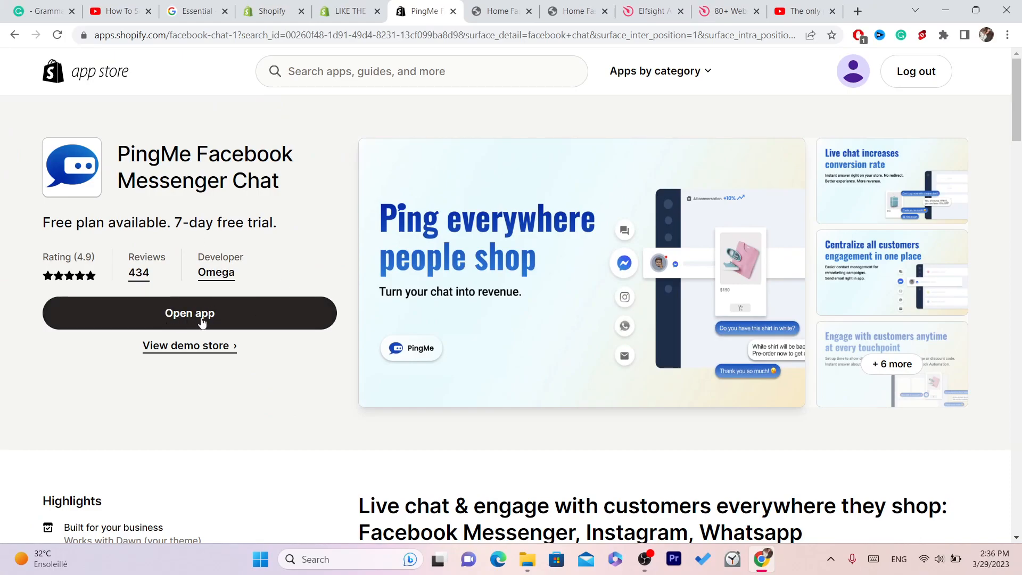
# Uninstall PingMe from the installed apps list, confirm Delete, and return to its listing
pyautogui.click(350, 10)
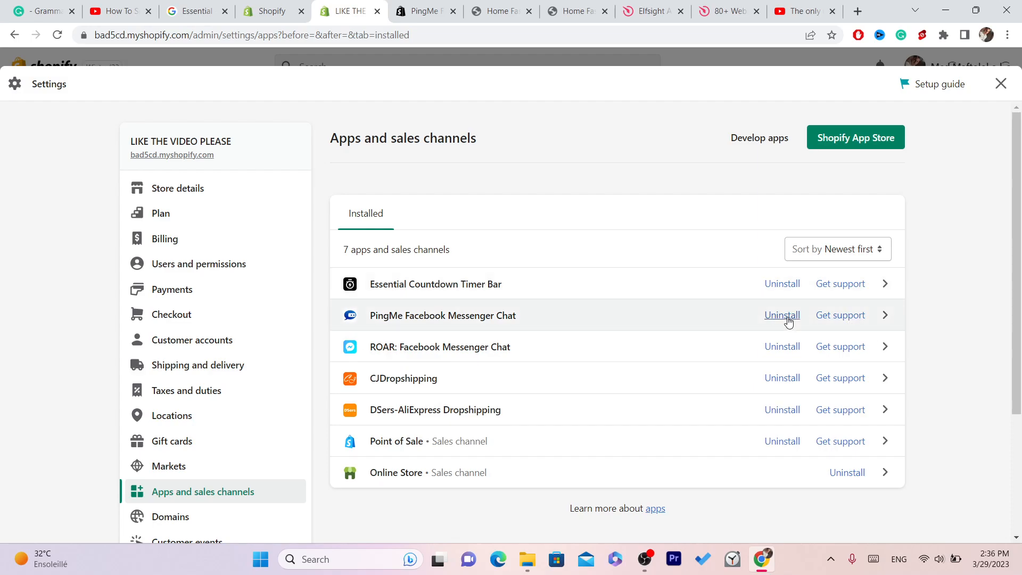
pyautogui.click(782, 315)
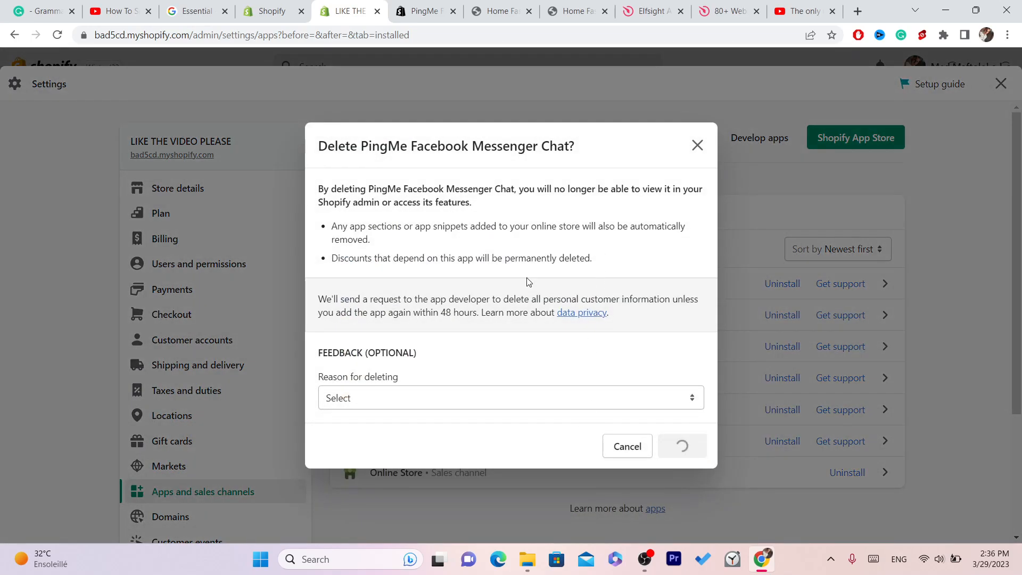
pyautogui.click(681, 446)
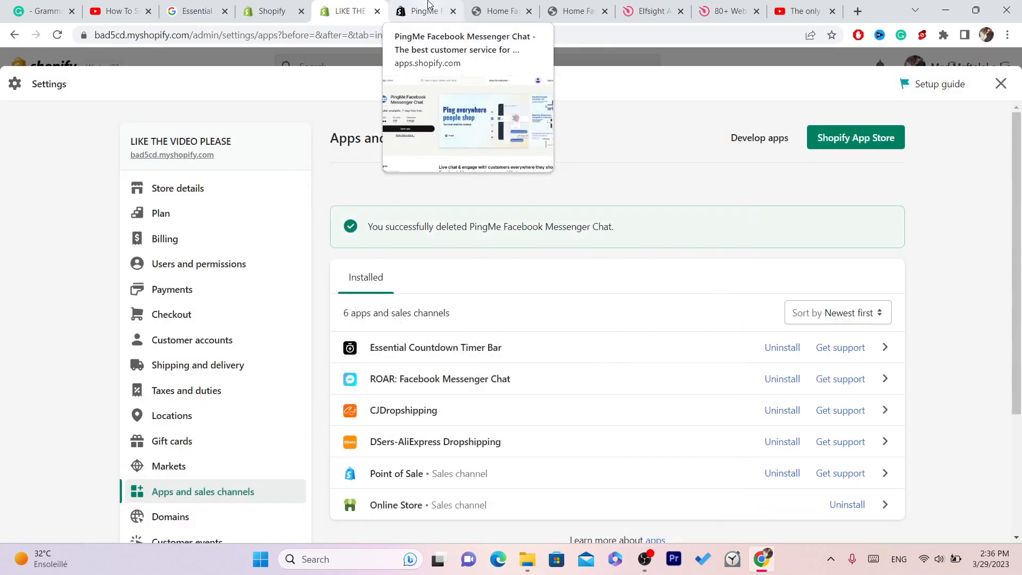
pyautogui.click(424, 11)
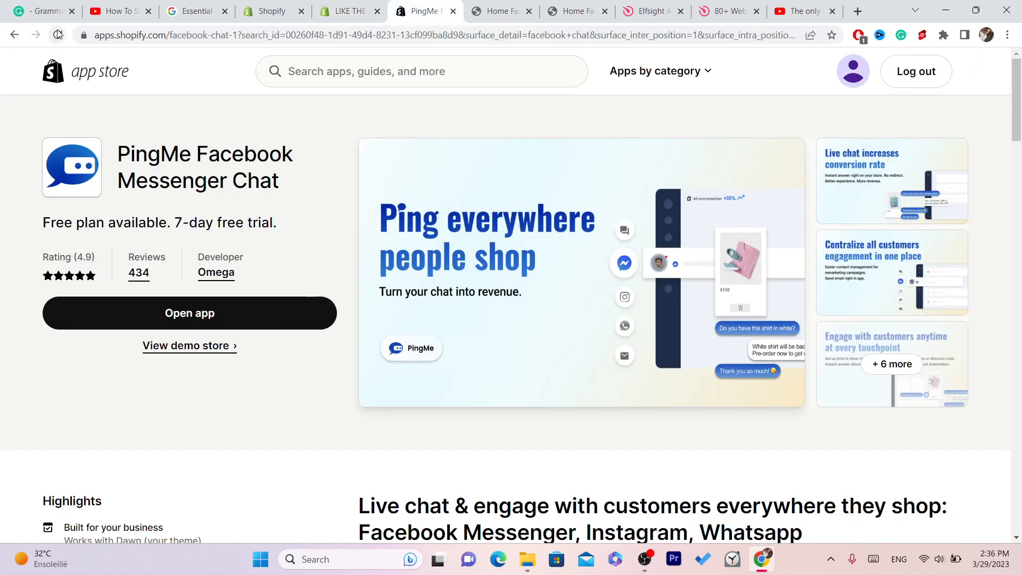
# Reload the PingMe listing, add the app and approve Install app
pyautogui.click(189, 313)
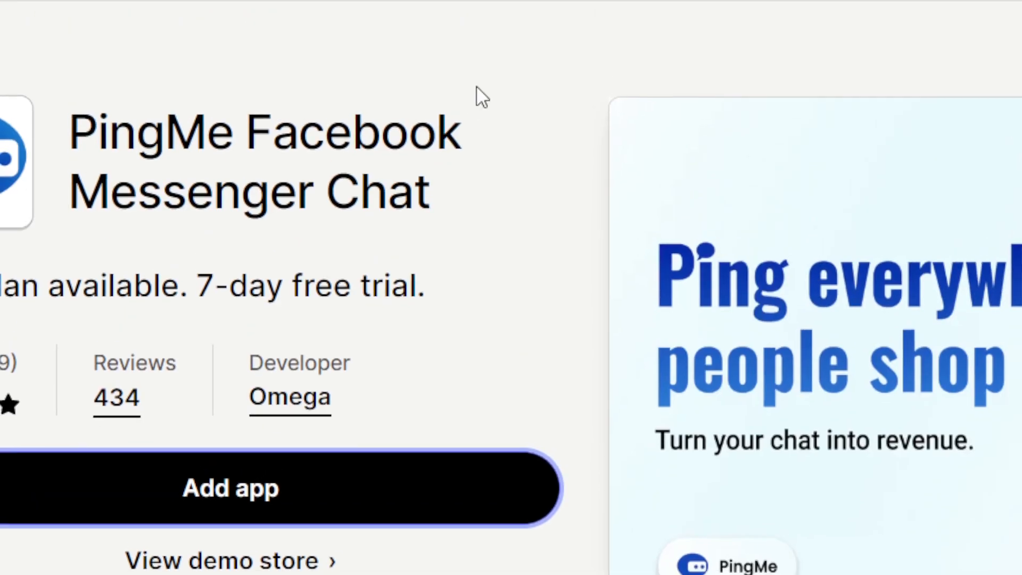
pyautogui.click(230, 488)
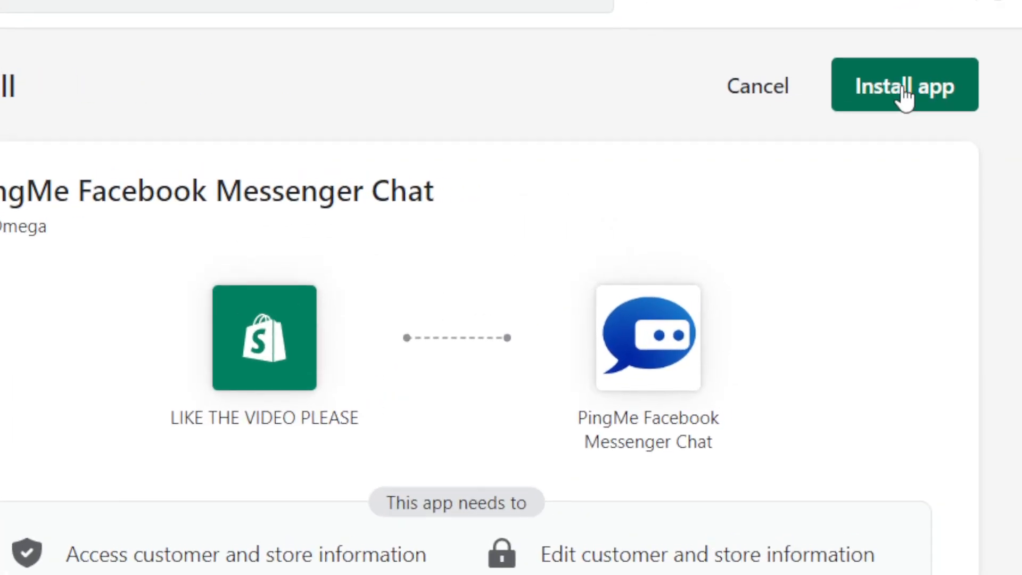
pyautogui.click(904, 85)
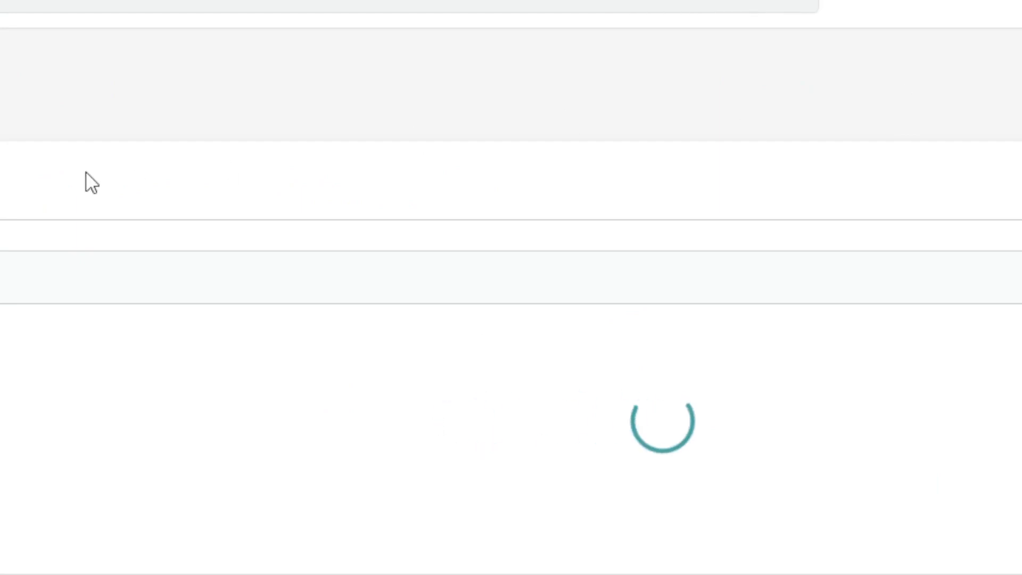
pyautogui.moveTo(319, 140)
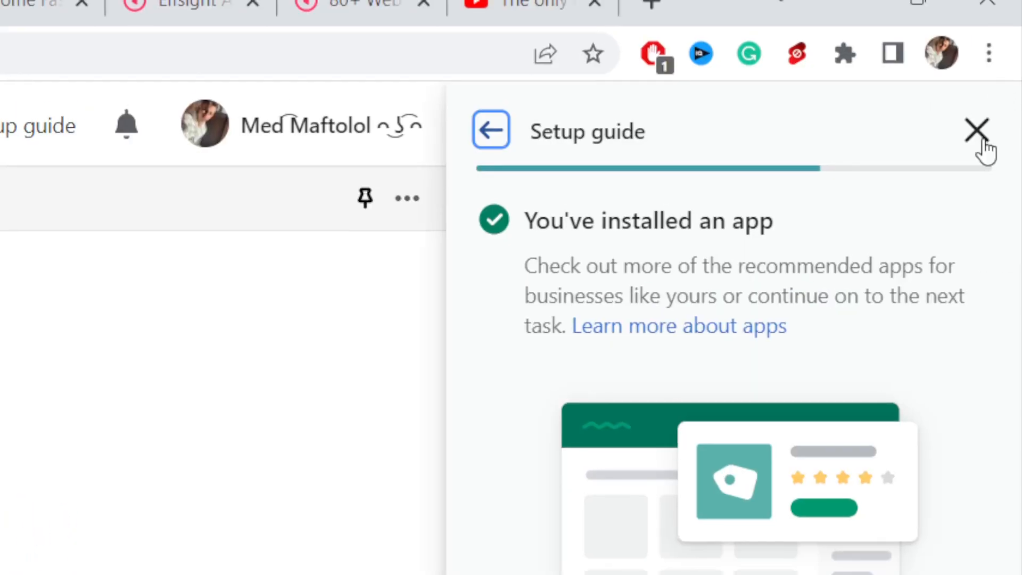
# Dismiss the setup guide and continue with the General chat template
pyautogui.click(977, 130)
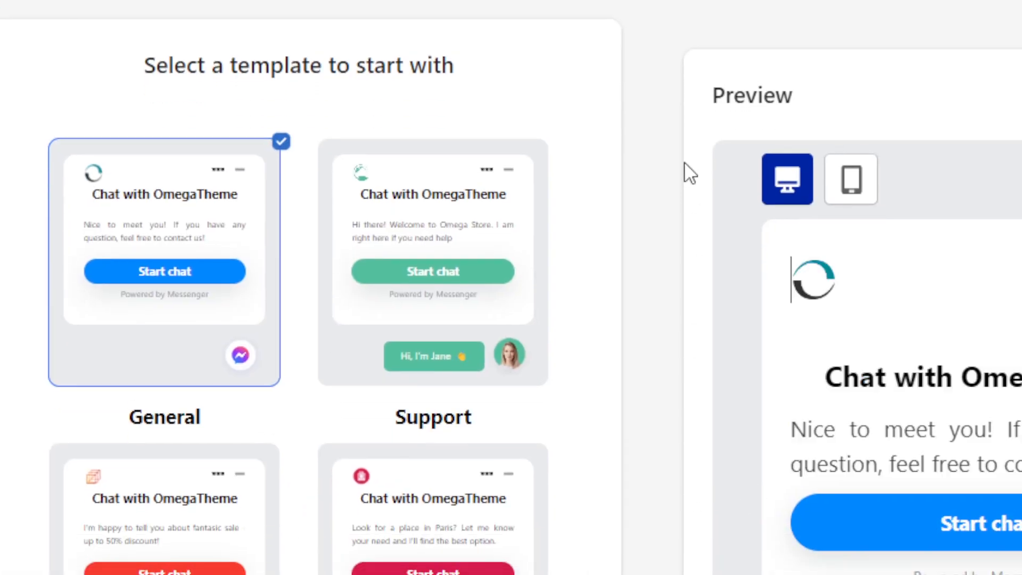
pyautogui.scroll(-3)
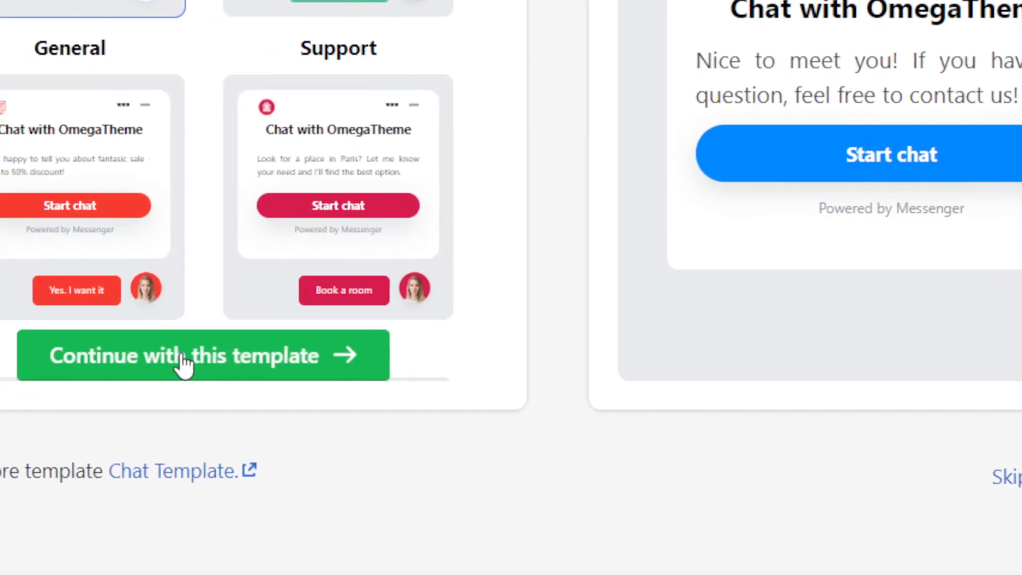
pyautogui.click(202, 356)
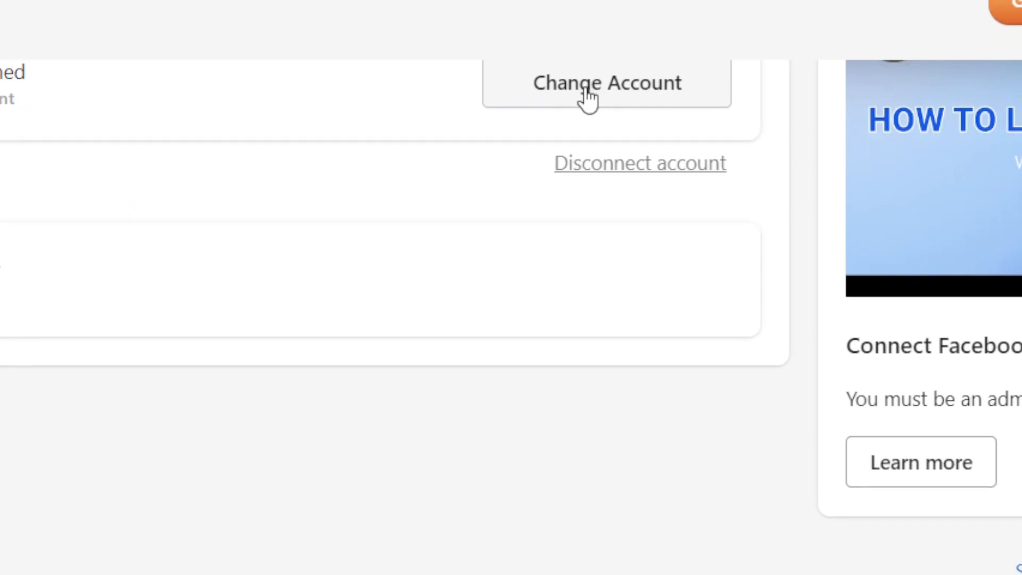
# Complete onboarding with the connected Facebook page and close the congratulations popup
pyautogui.scroll(-3)
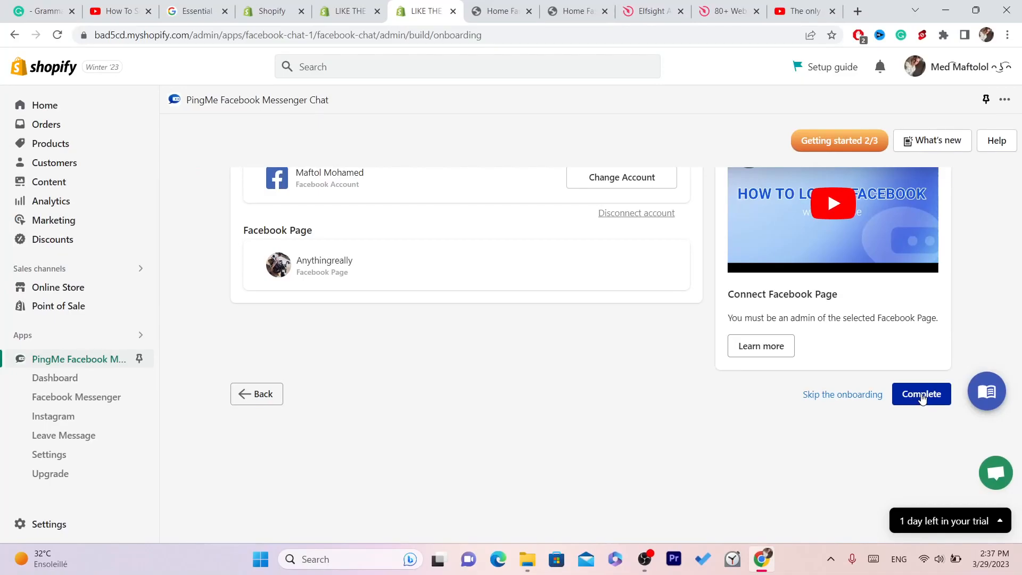
pyautogui.click(921, 395)
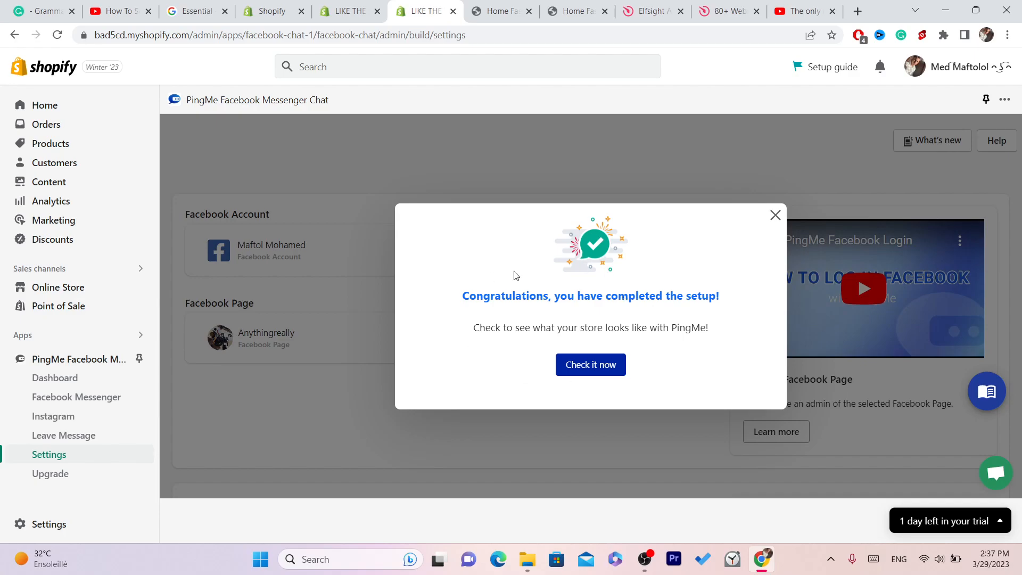
pyautogui.moveTo(751, 233)
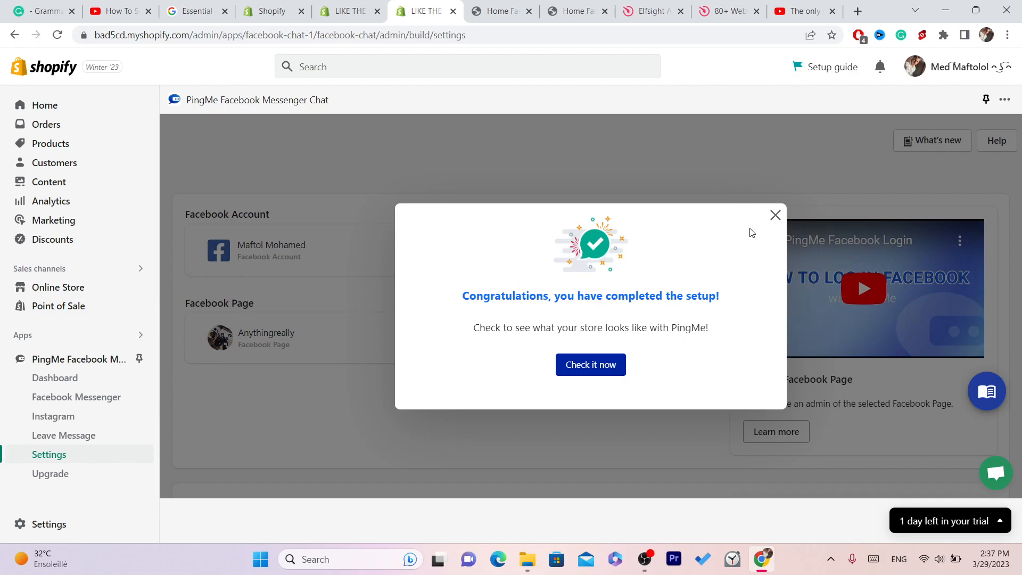
pyautogui.click(776, 215)
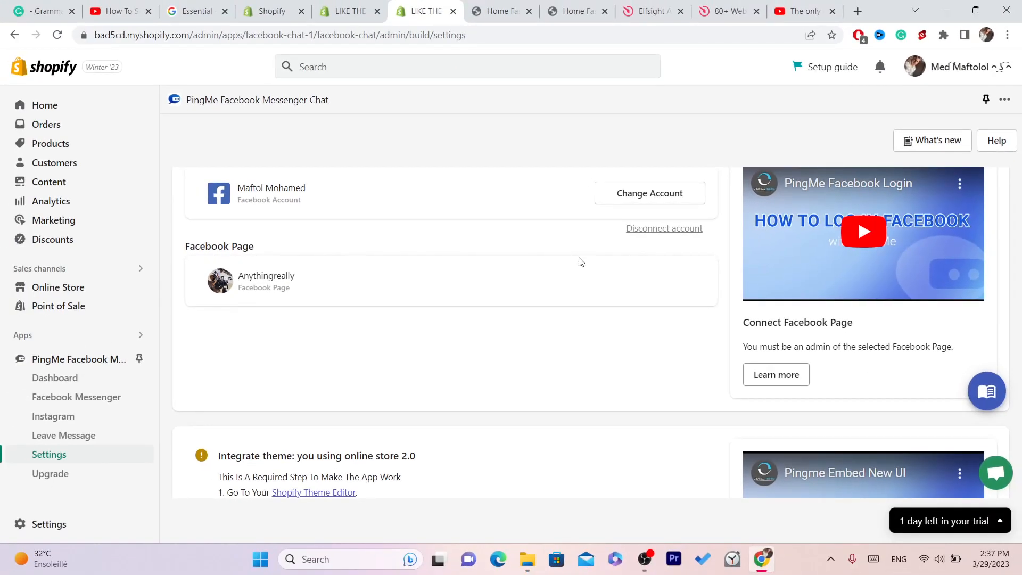
pyautogui.moveTo(900, 305)
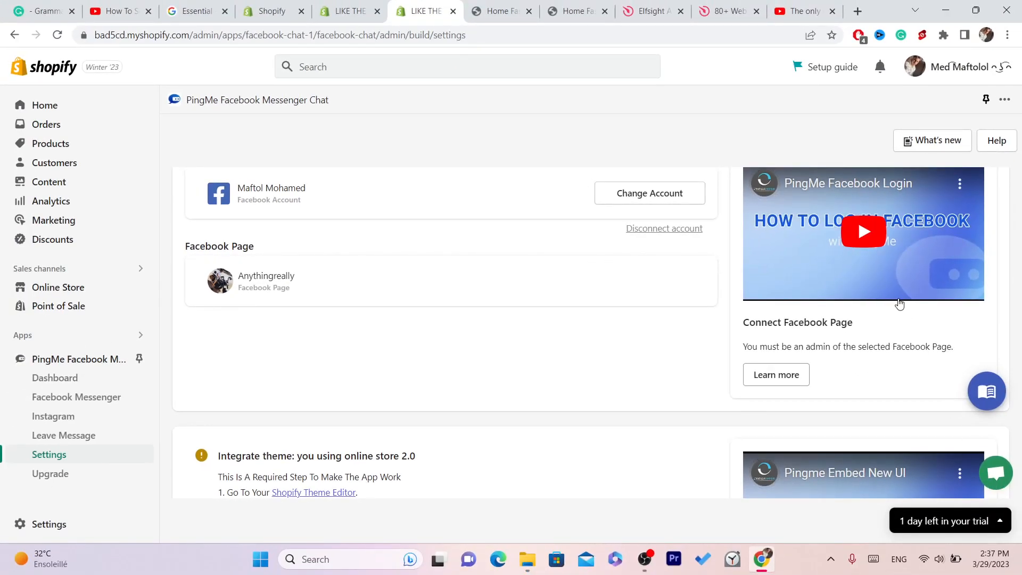
pyautogui.moveTo(129, 291)
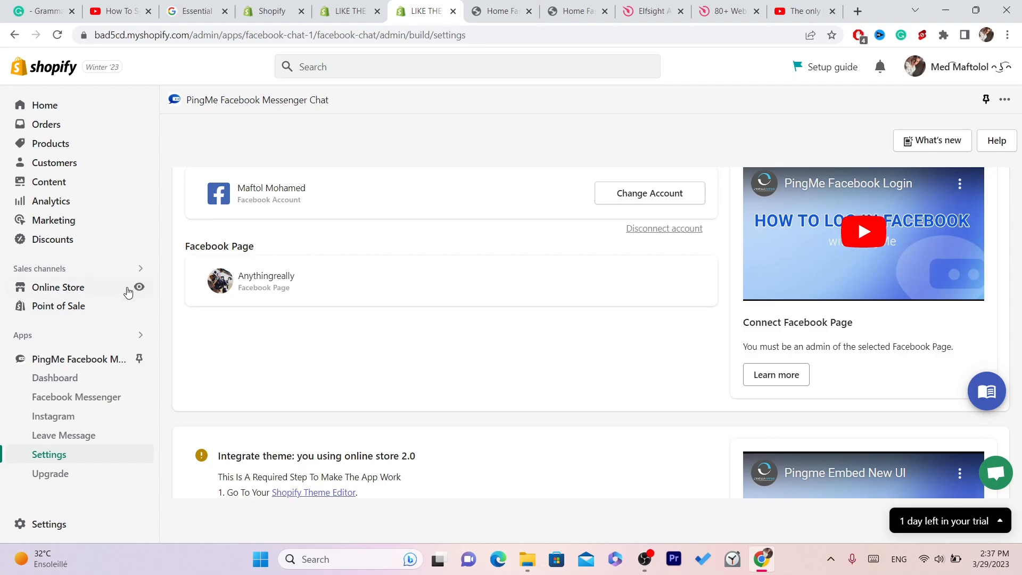
# Preview the live storefront and type "JDJFJBFJFJNFJ" into the chat widget's message form
pyautogui.click(456, 10)
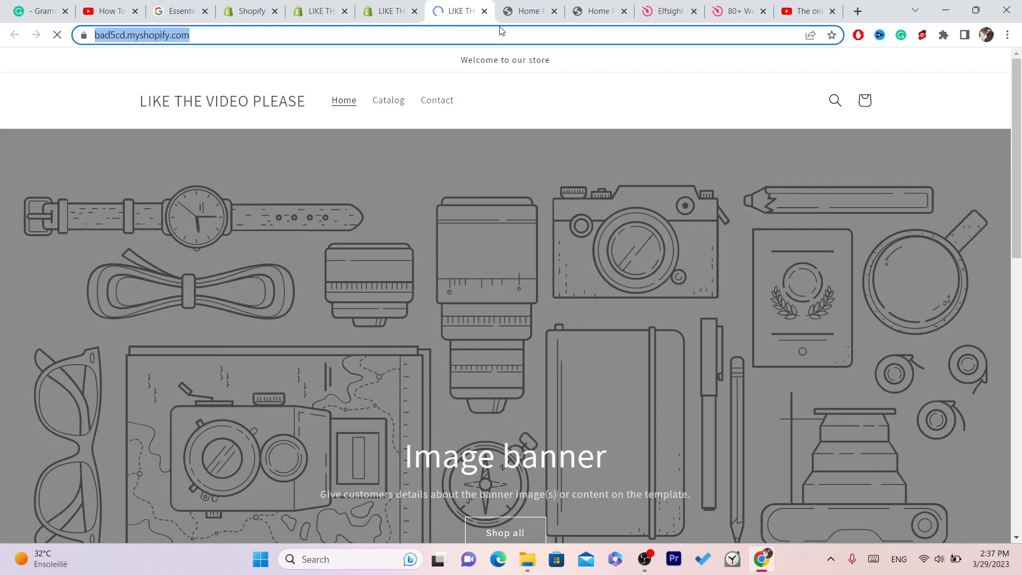
pyautogui.write('JDJFJBFJFJNFJ')
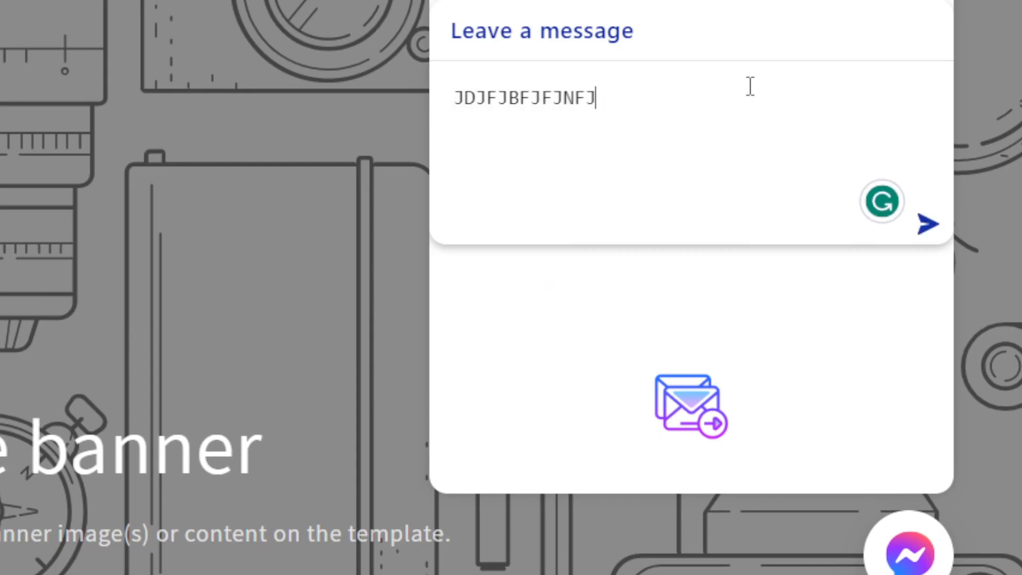